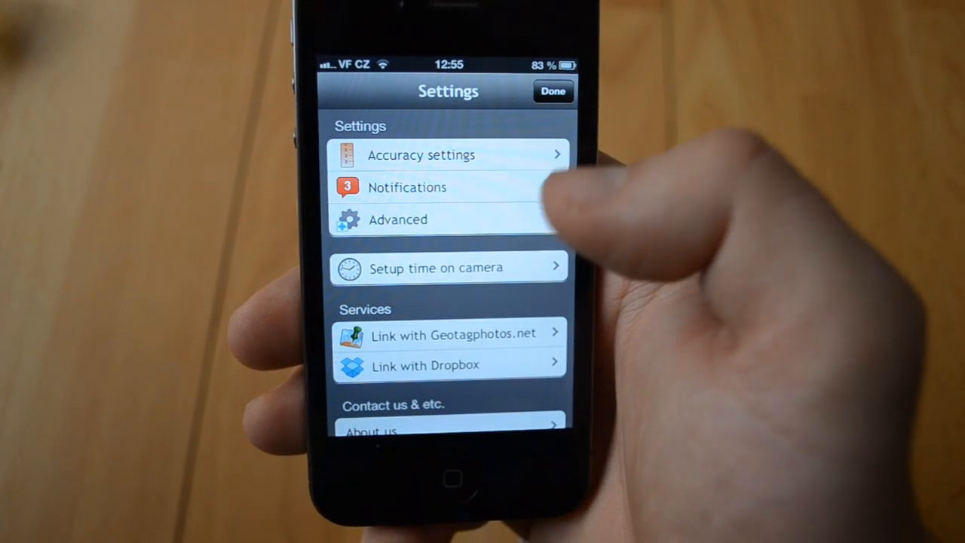
Bring Lightroom forward, switch to the Map module, and choose Load Tracklog from the toolbar.
{"action": "left_click", "coordinate": [429, 365]}
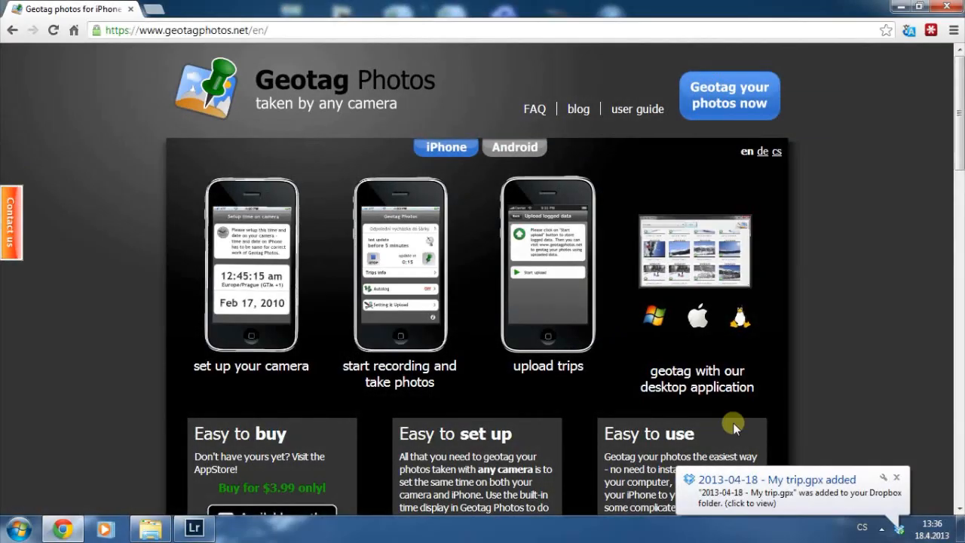
{"action": "mouse_move", "coordinate": [731, 68]}
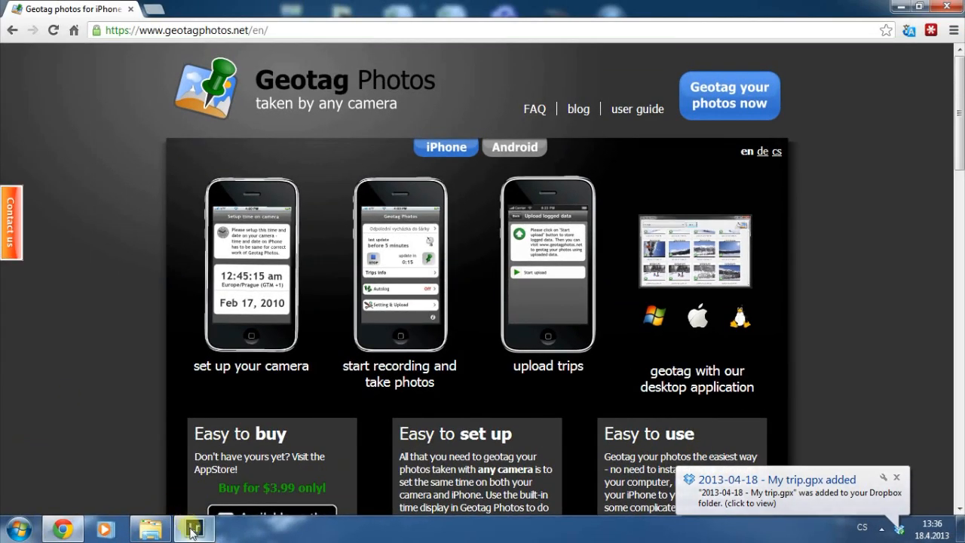
{"action": "left_click", "coordinate": [192, 525]}
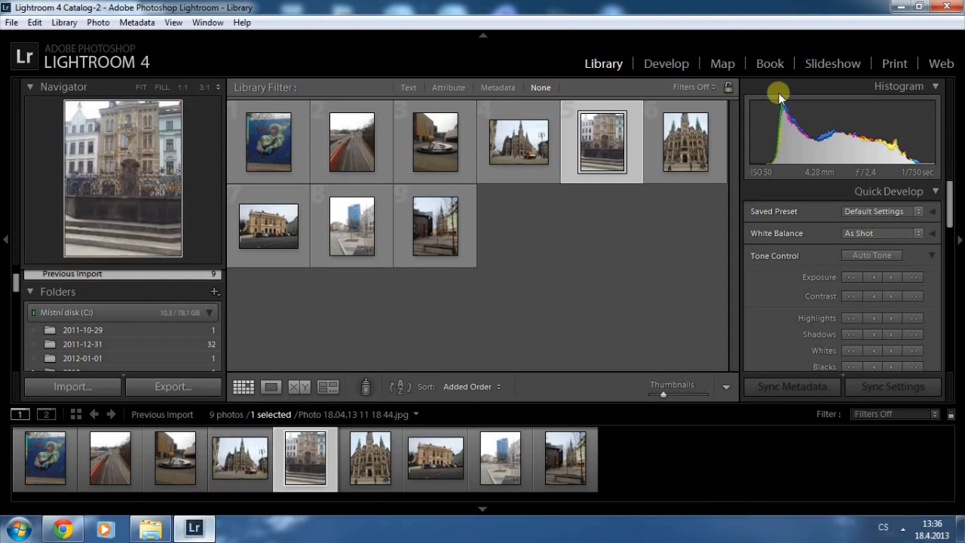
{"action": "left_click", "coordinate": [722, 63]}
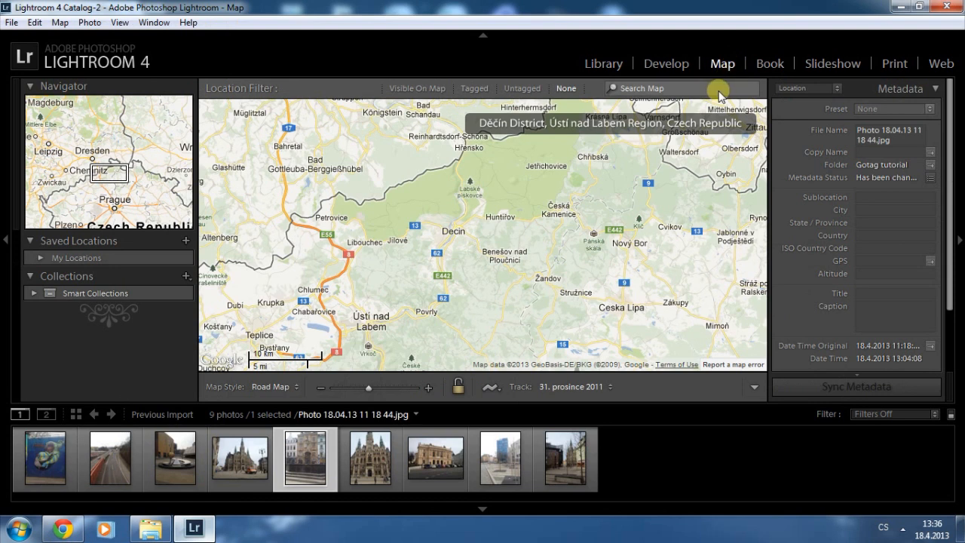
{"action": "mouse_move", "coordinate": [490, 392]}
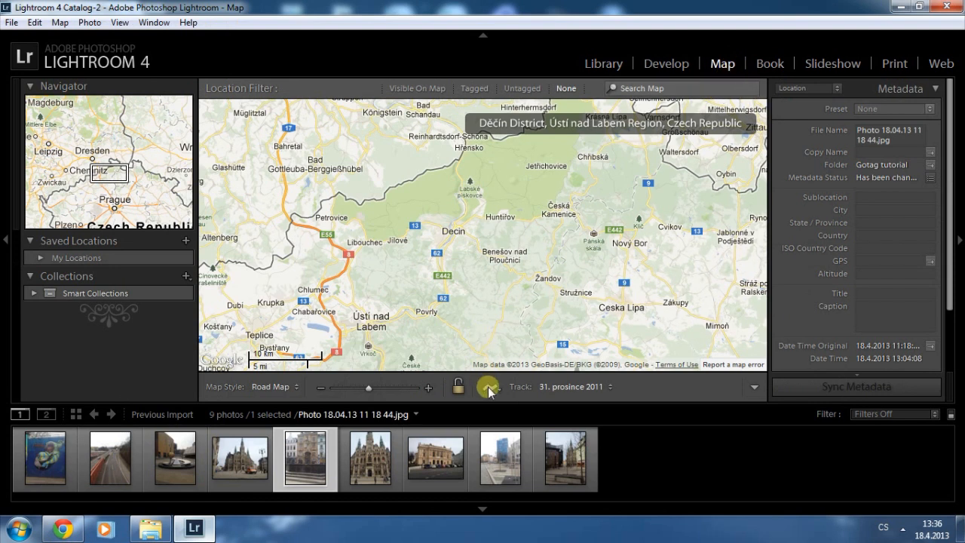
{"action": "left_click", "coordinate": [483, 387]}
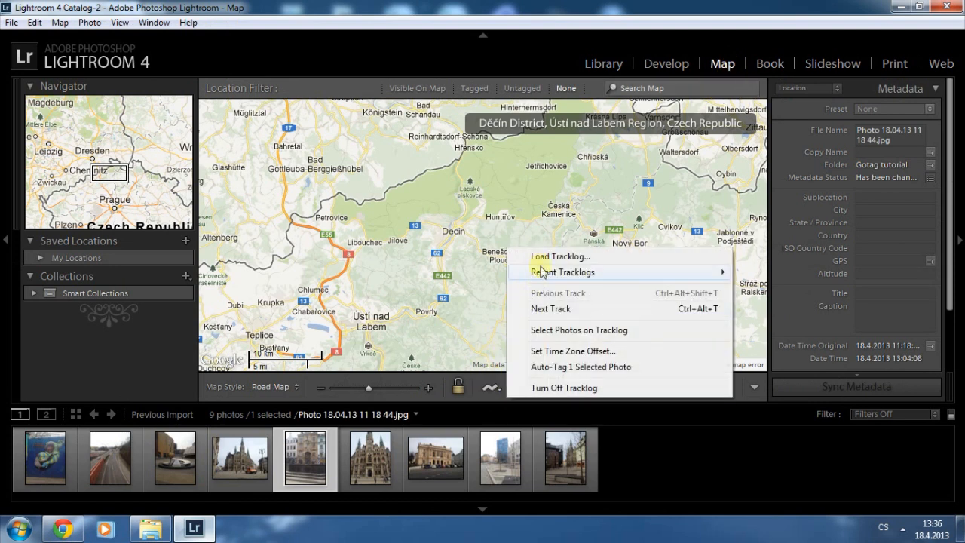
{"action": "left_click", "coordinate": [554, 256]}
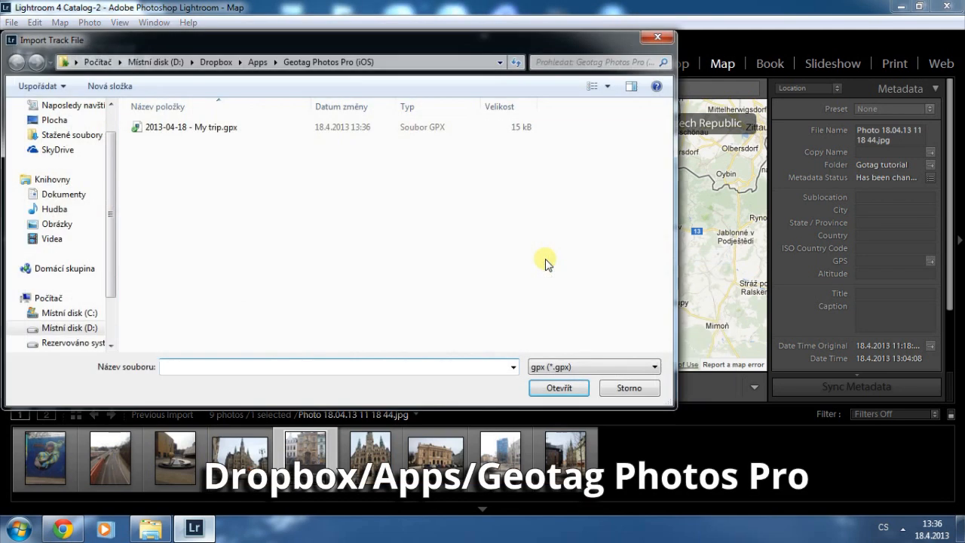
{"action": "mouse_move", "coordinate": [230, 138]}
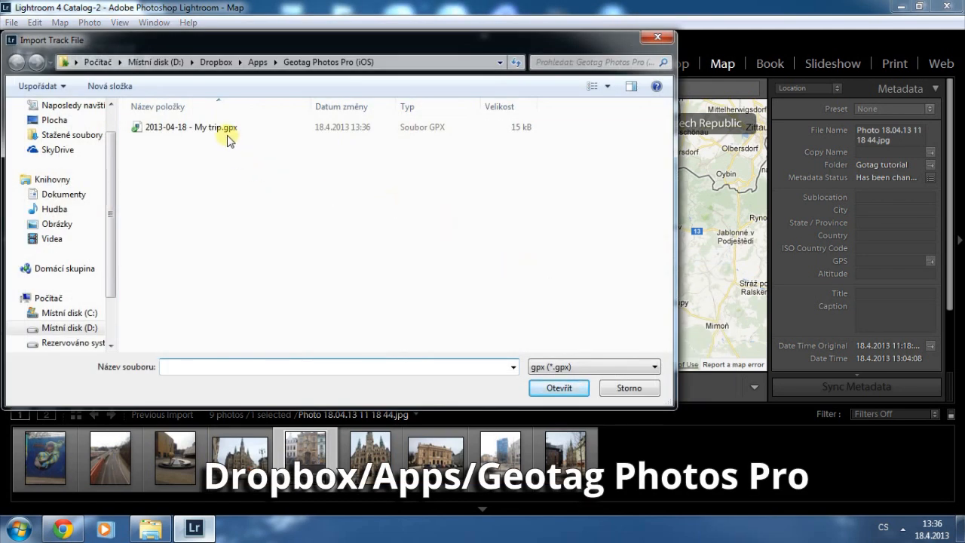
Open '2013-04-18 - My trip.gpx' so its route through Liberec appears on the map.
{"action": "left_click", "coordinate": [190, 126]}
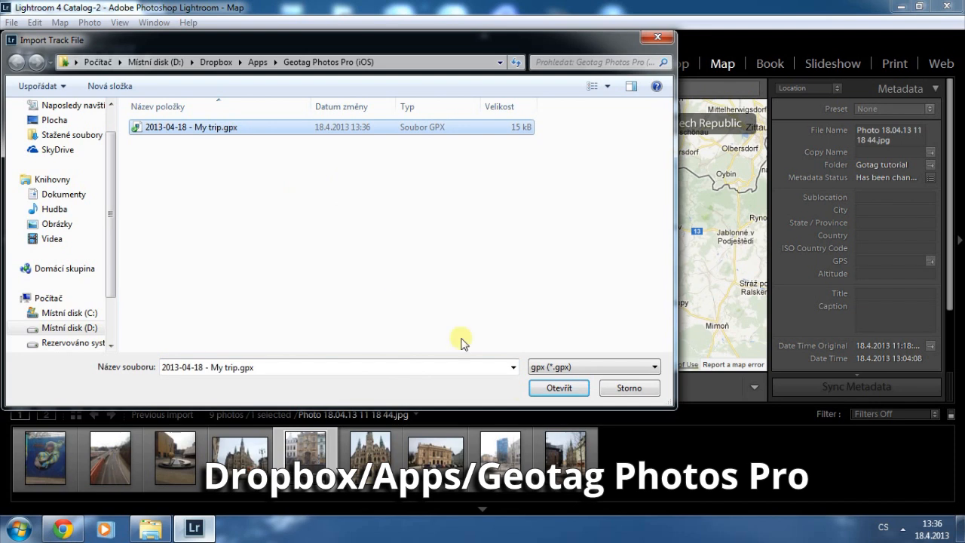
{"action": "left_click", "coordinate": [559, 387]}
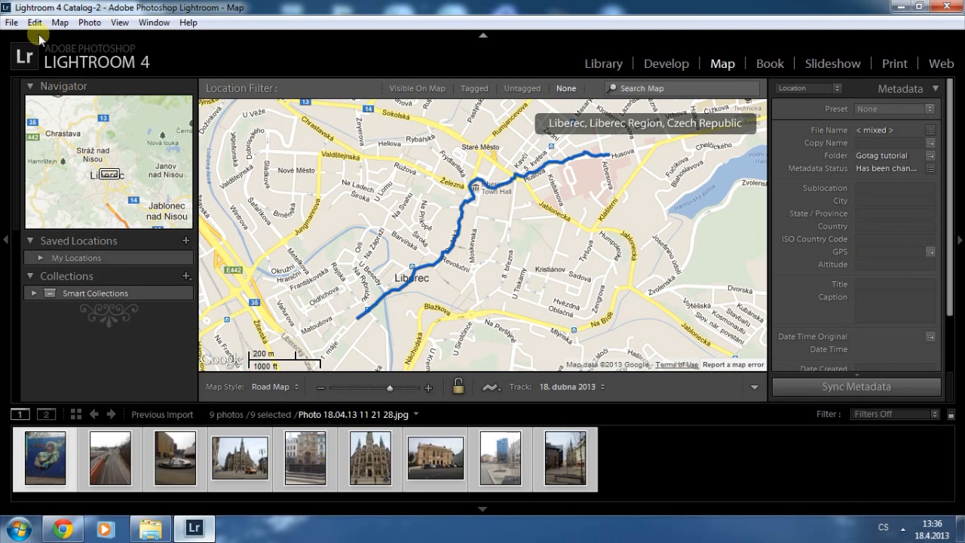
Use Map > Tracklog > Auto-Tag 9 Selected Photos to pin the photos along the route.
{"action": "left_click", "coordinate": [61, 22]}
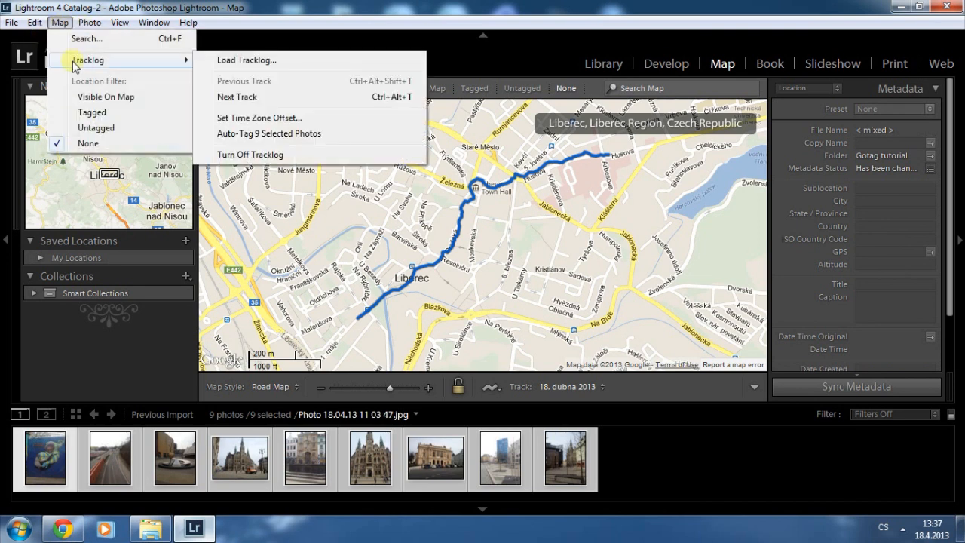
{"action": "mouse_move", "coordinate": [170, 71]}
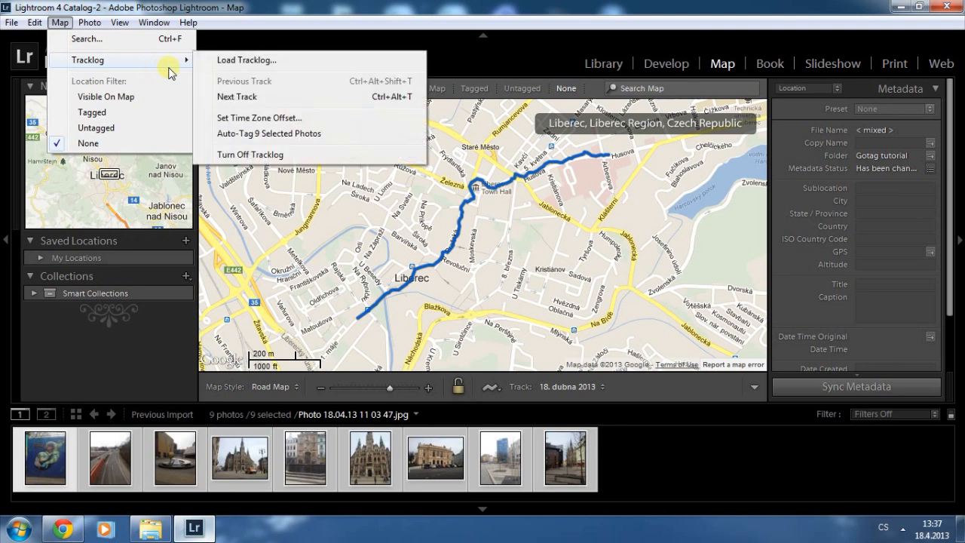
{"action": "mouse_move", "coordinate": [285, 134]}
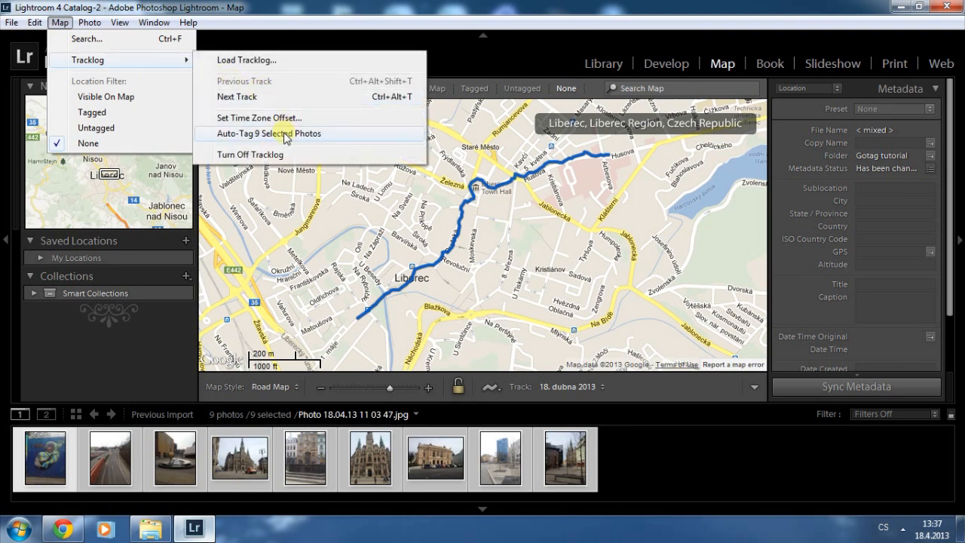
{"action": "left_click", "coordinate": [269, 134]}
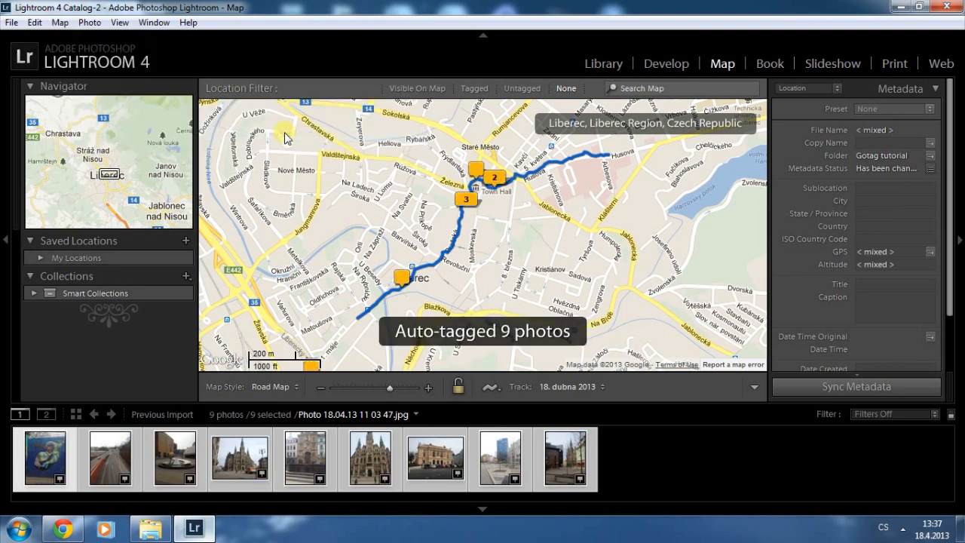
{"action": "mouse_move", "coordinate": [496, 183]}
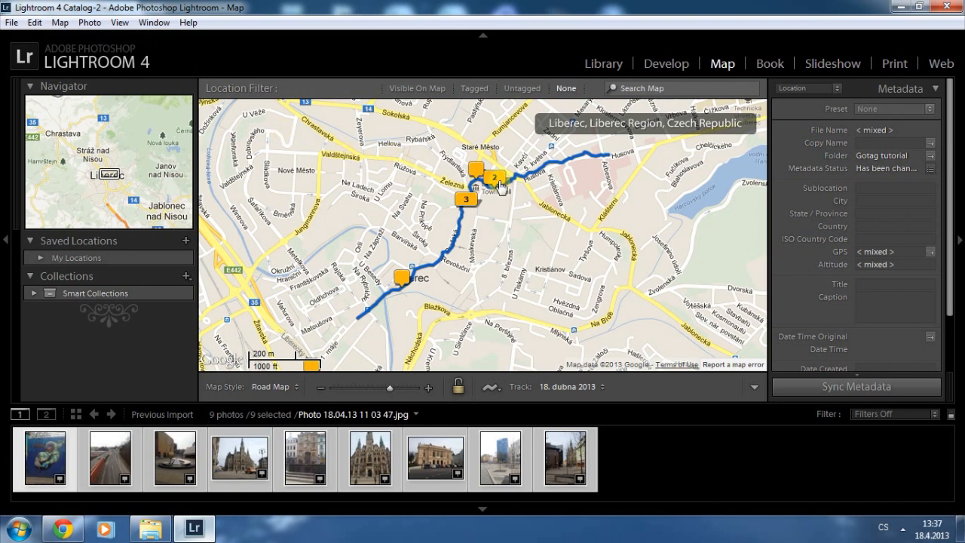